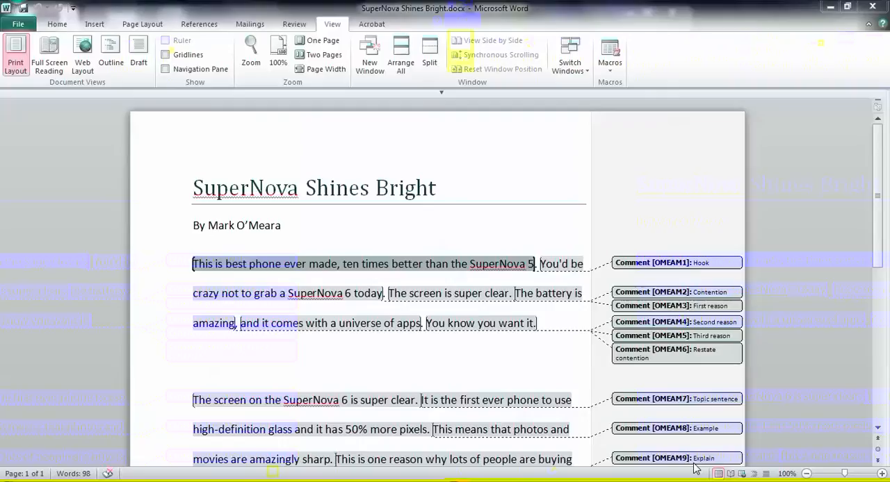
# Step: Duplicate SuperNova Shines Bright.docx and open the '- Copy' version in Word
pyautogui.click(675, 262)
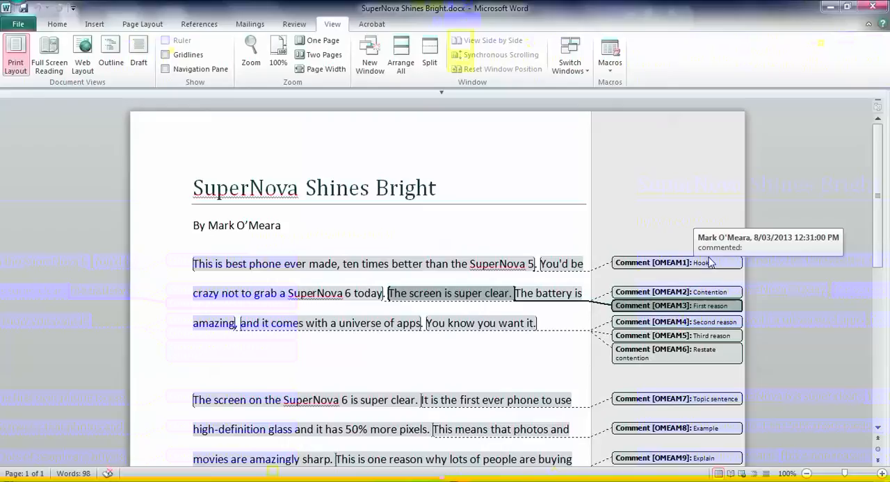
pyautogui.moveTo(402, 232)
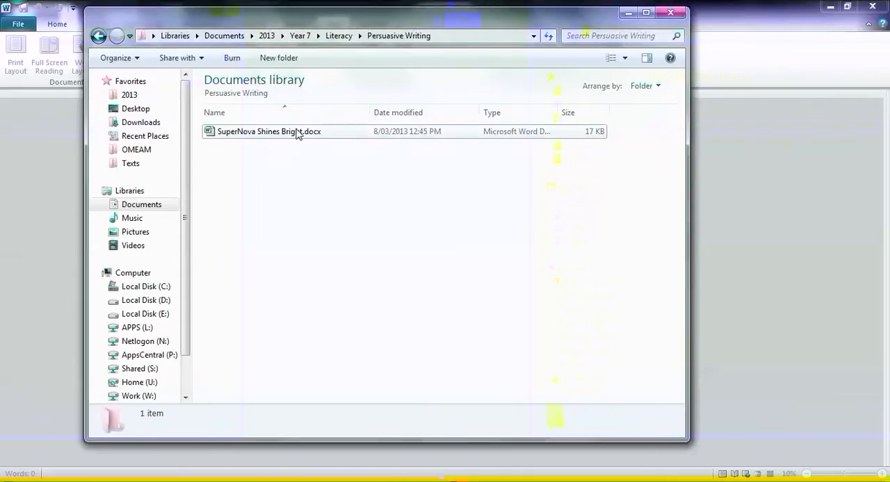
pyautogui.click(269, 131)
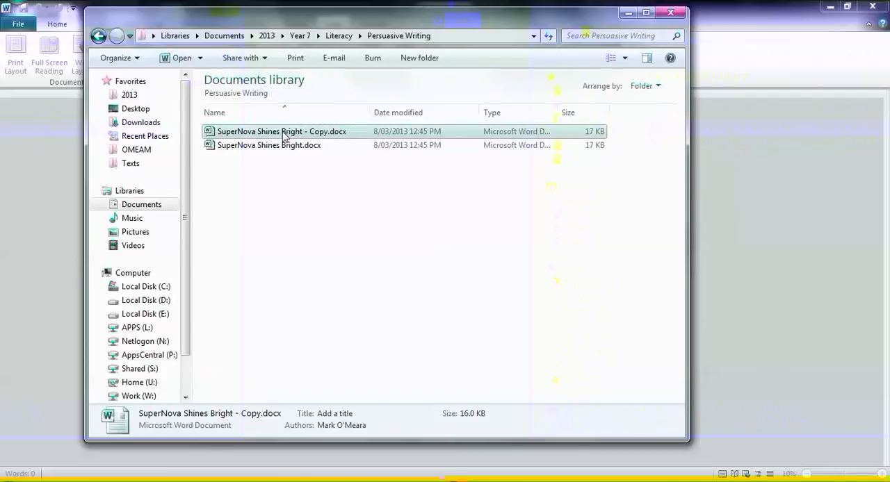
pyautogui.doubleClick(281, 131)
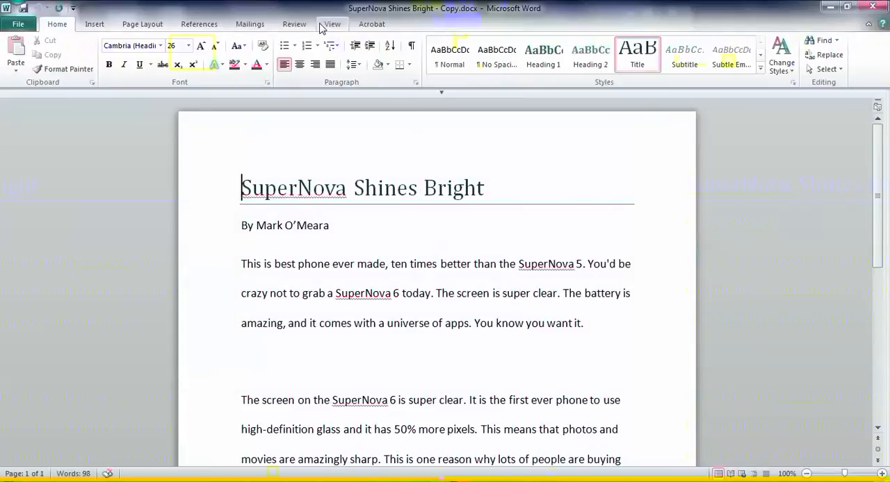
# Step: Show all markup under Review, then use Delete All Comments in Document
pyautogui.click(293, 24)
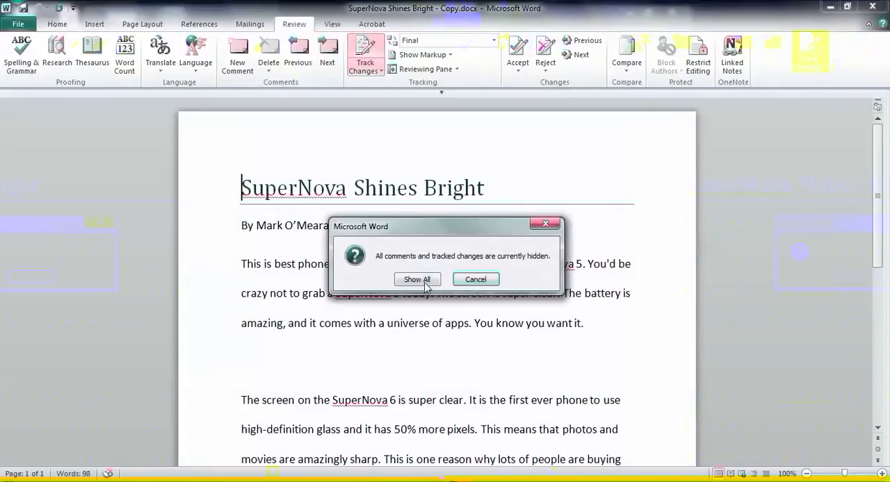
pyautogui.click(417, 279)
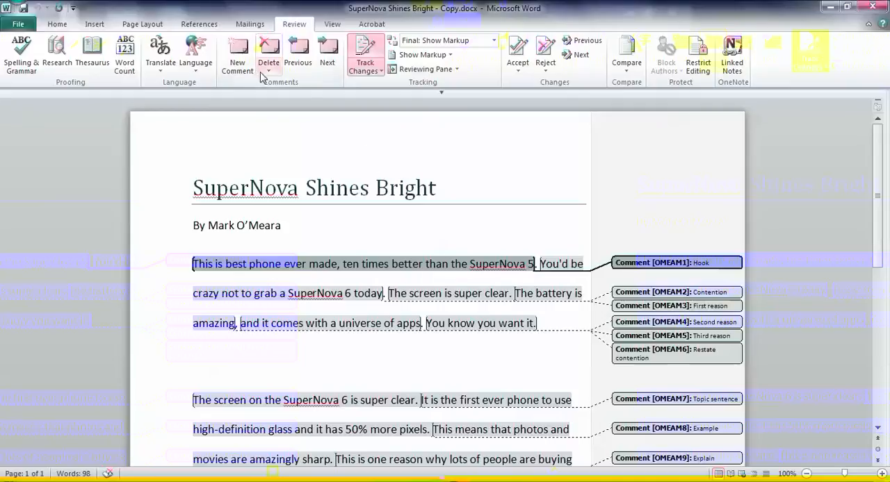
pyautogui.click(268, 52)
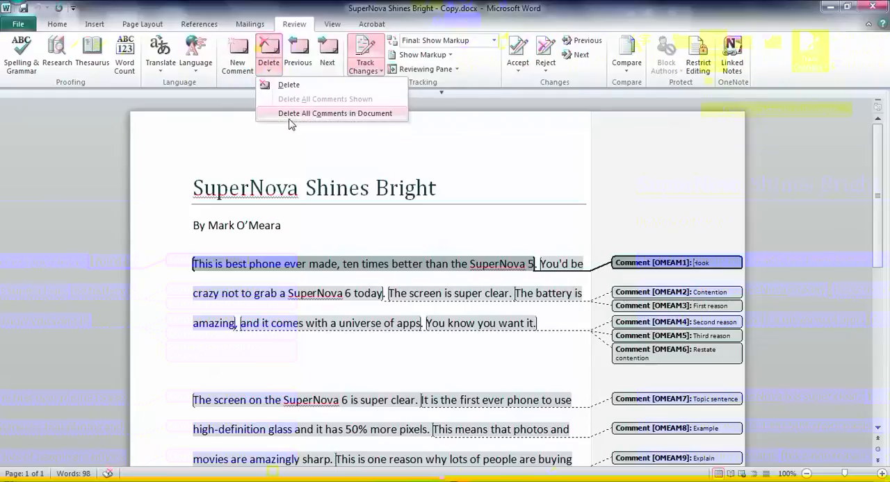
pyautogui.click(335, 113)
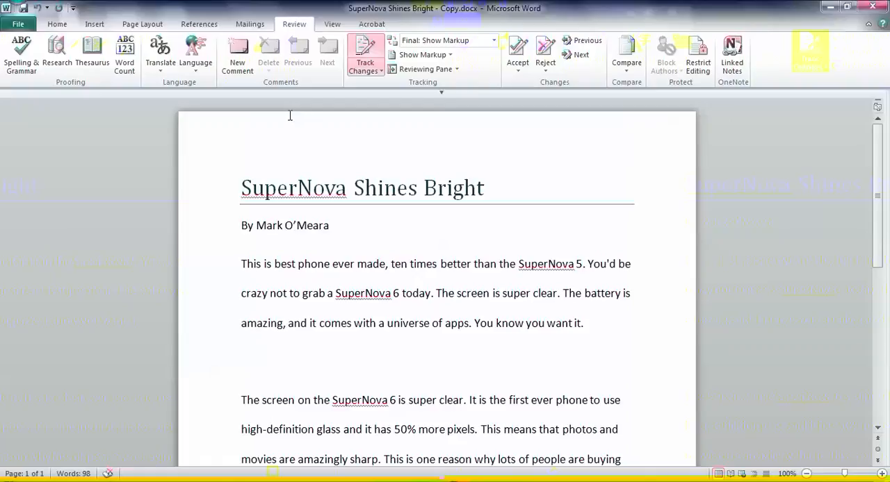
pyautogui.click(582, 263)
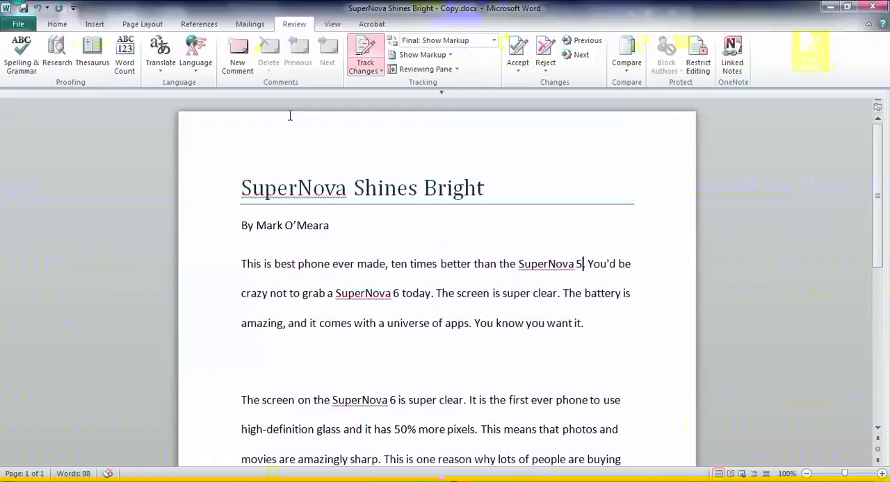
pyautogui.moveTo(379, 123)
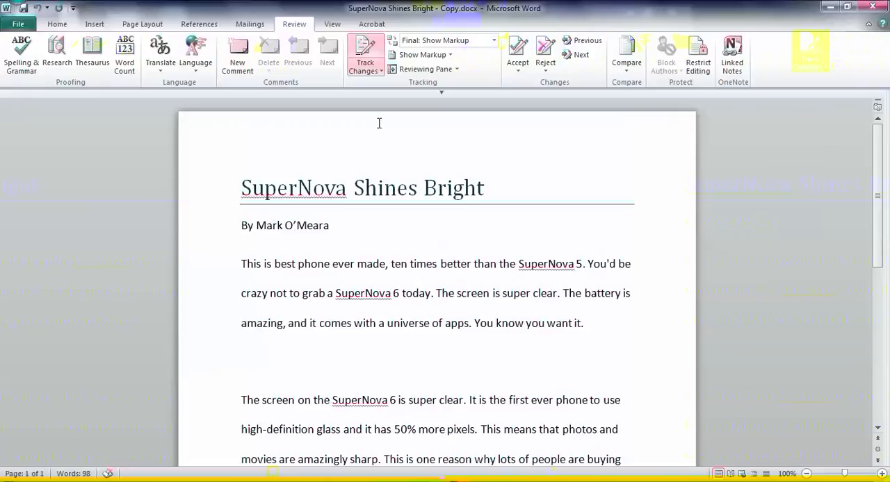
pyautogui.click(582, 264)
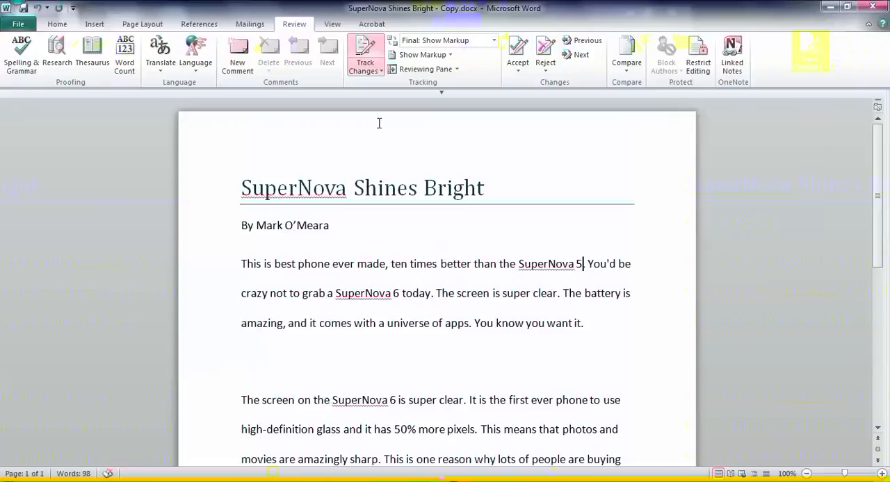